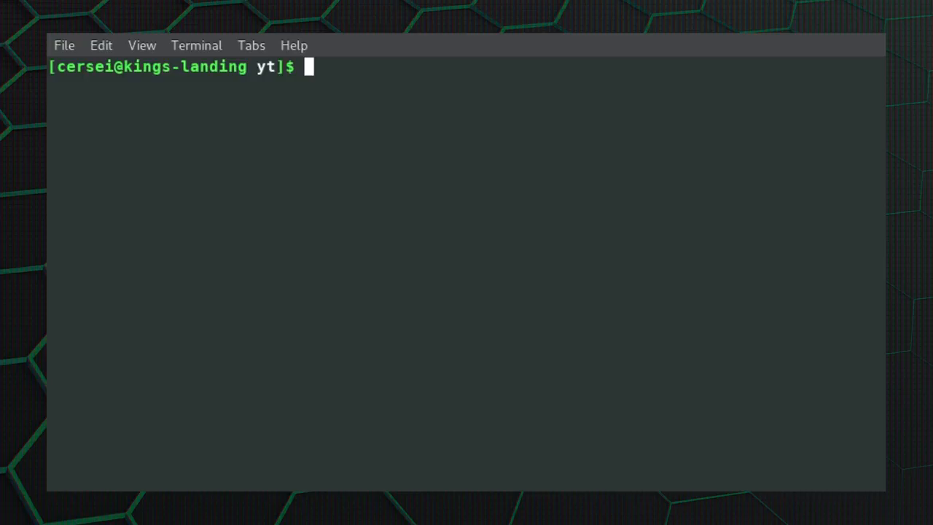
# List the yt folder with ls, showing the video 2018-11-20-hitman-2-720p.mp4.
pyautogui.write('ls')
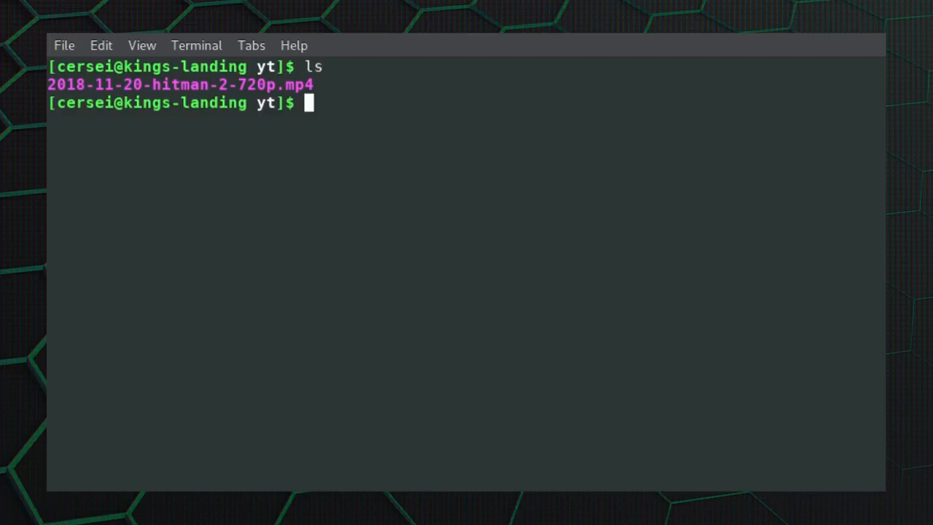
# Run ffmpeg -i 2018-11-20-hitman-2-720p.mp4 output.mp3 to save the audio as MP3.
pyautogui.write('ffm')
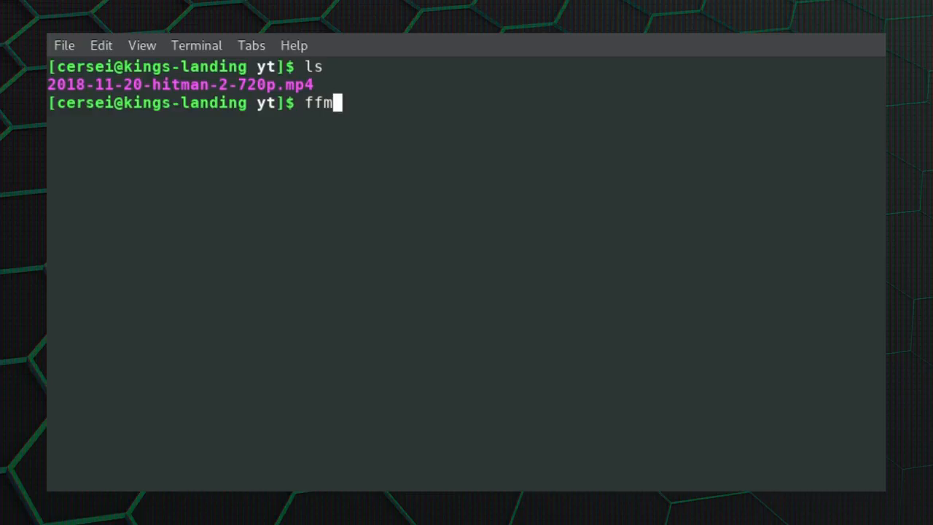
pyautogui.write('peg')
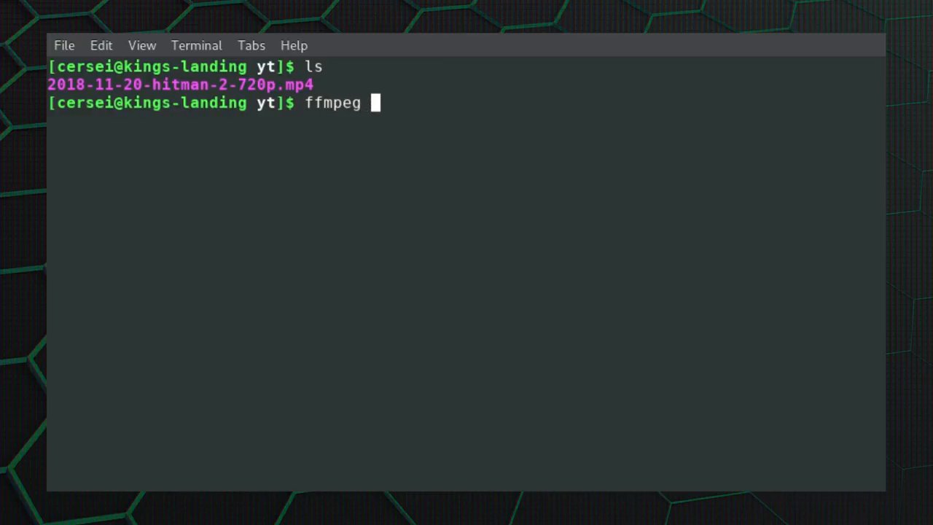
pyautogui.write('-i')
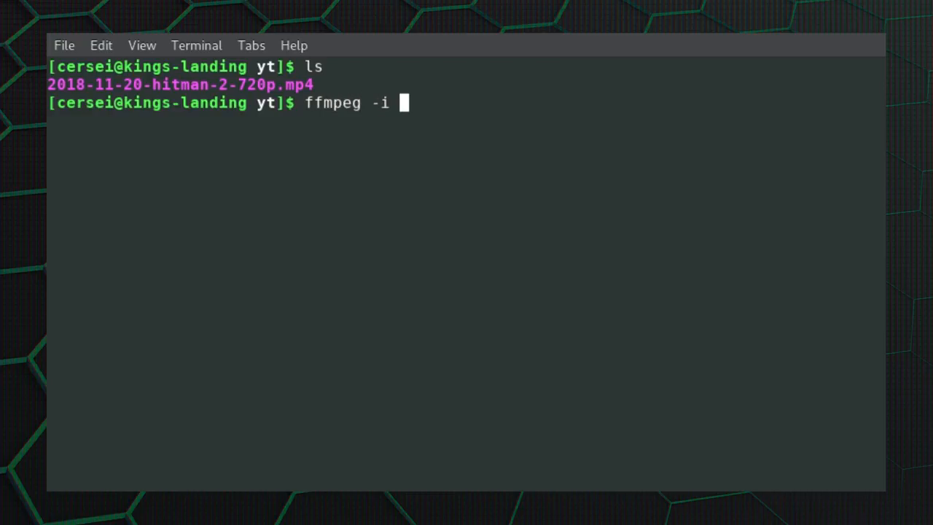
pyautogui.write('20')
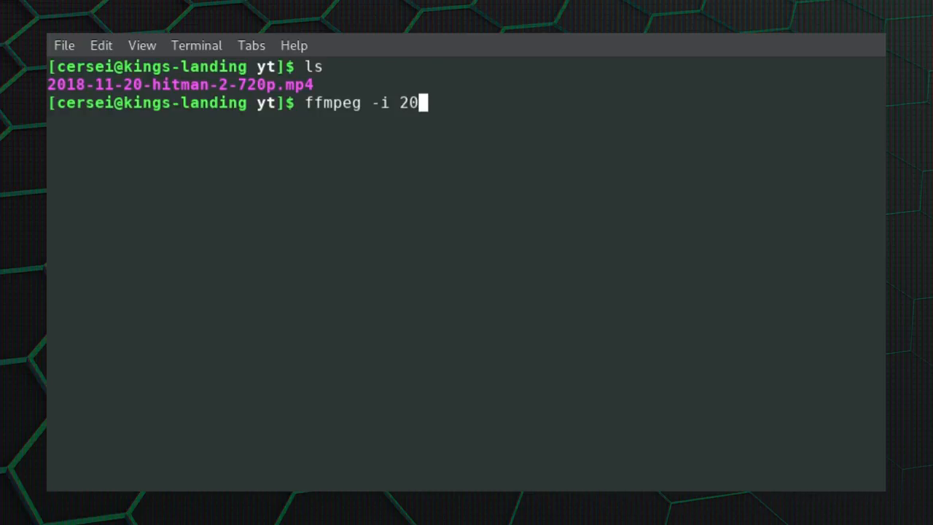
pyautogui.press('Tab')
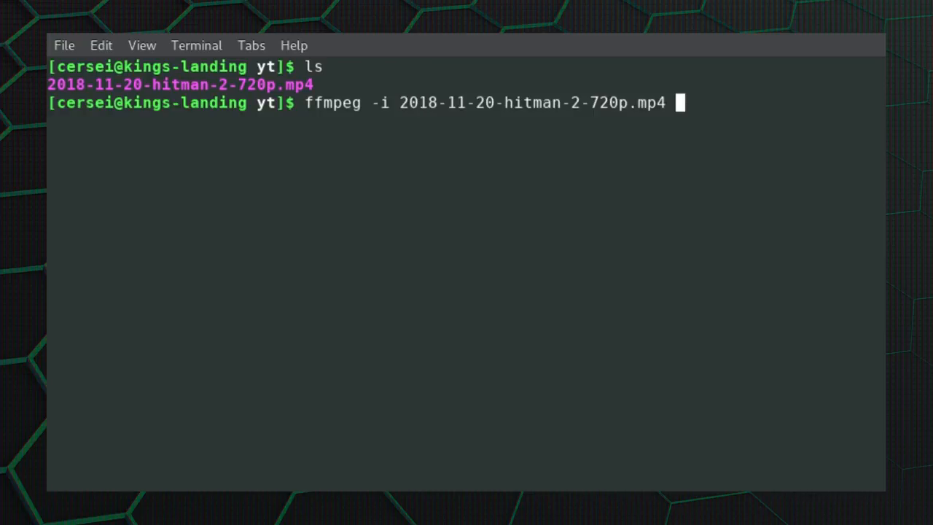
pyautogui.write('ou')
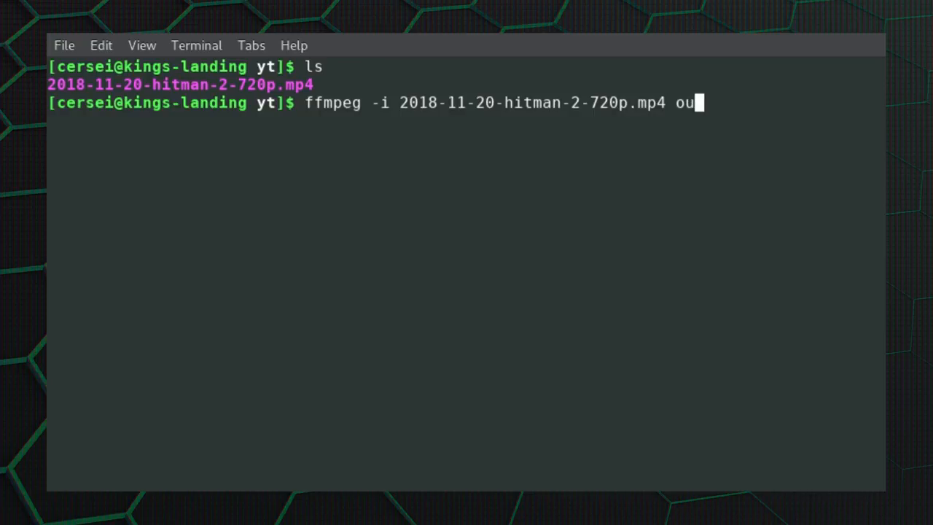
pyautogui.write('tput.')
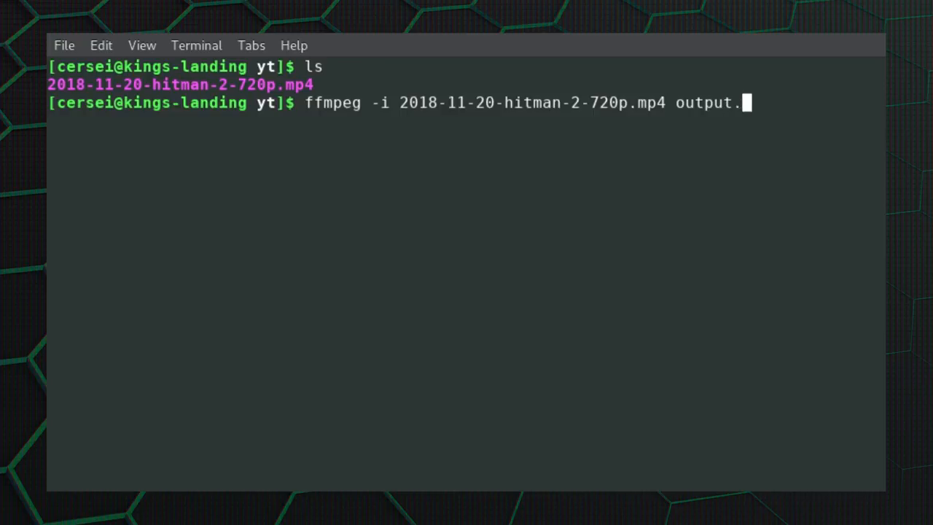
pyautogui.write('mp3')
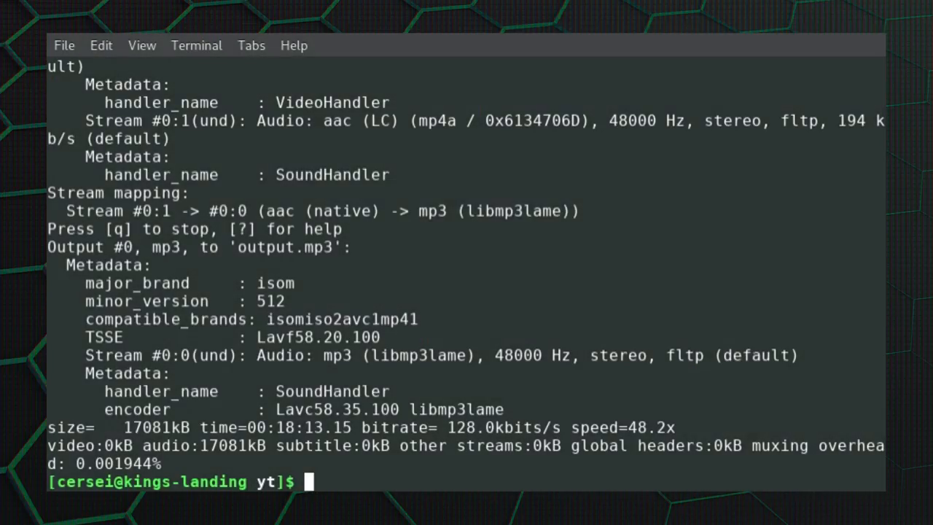
# List the folder to confirm output.mp3 exists and briefly play it with mpv.
pyautogui.write('ls')
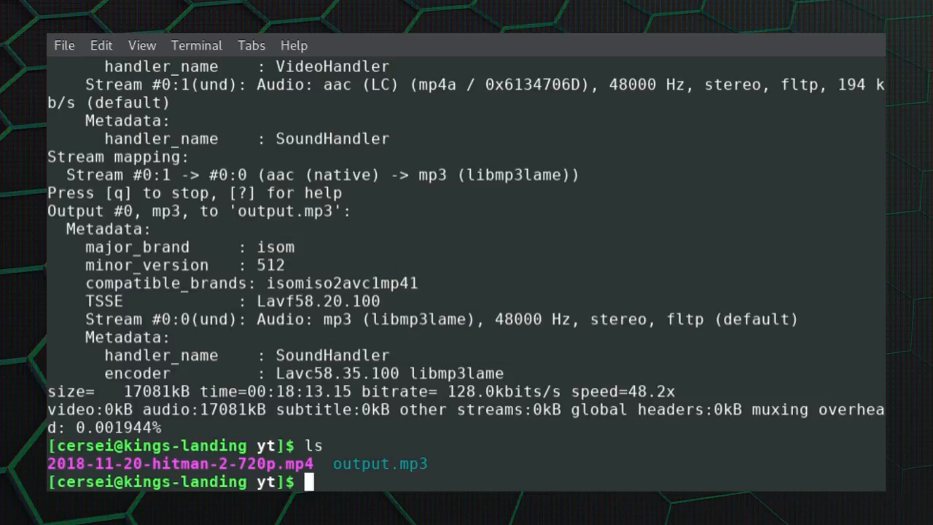
pyautogui.write('mpv')
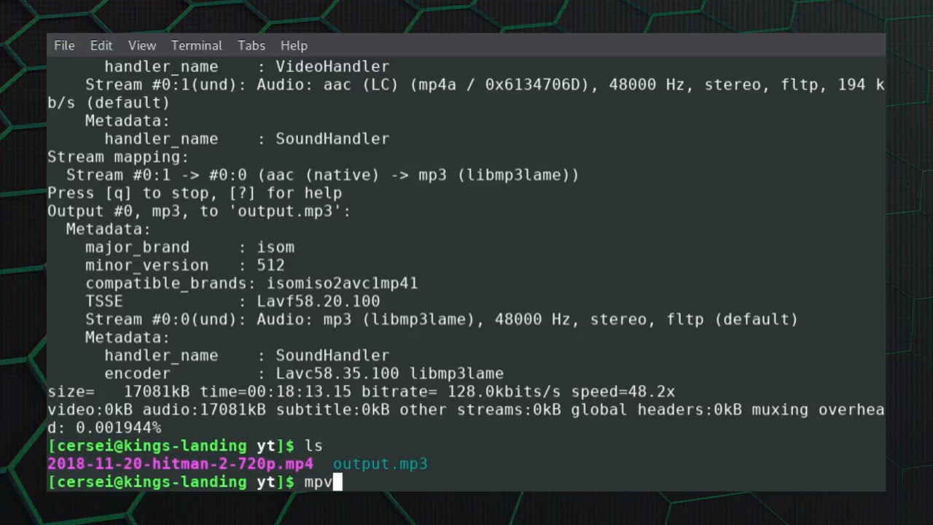
pyautogui.write('" "')
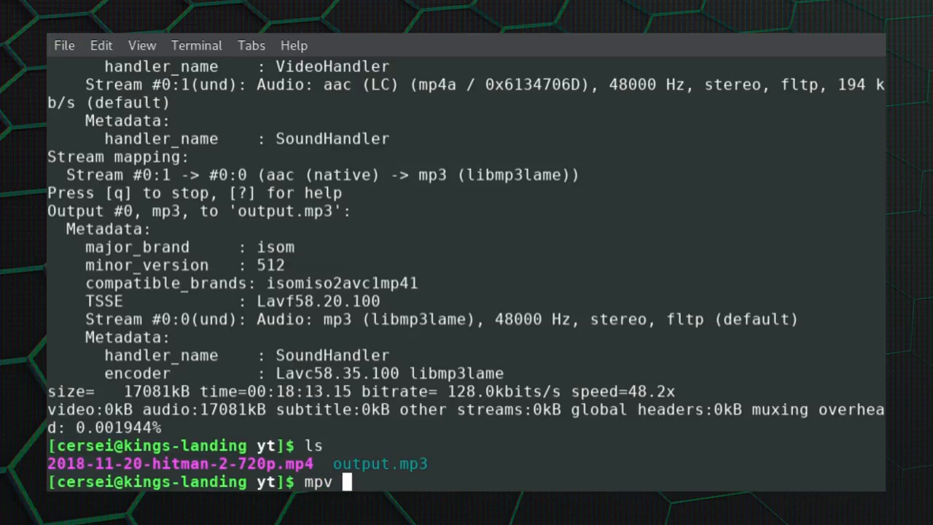
pyautogui.write('output.mp3')
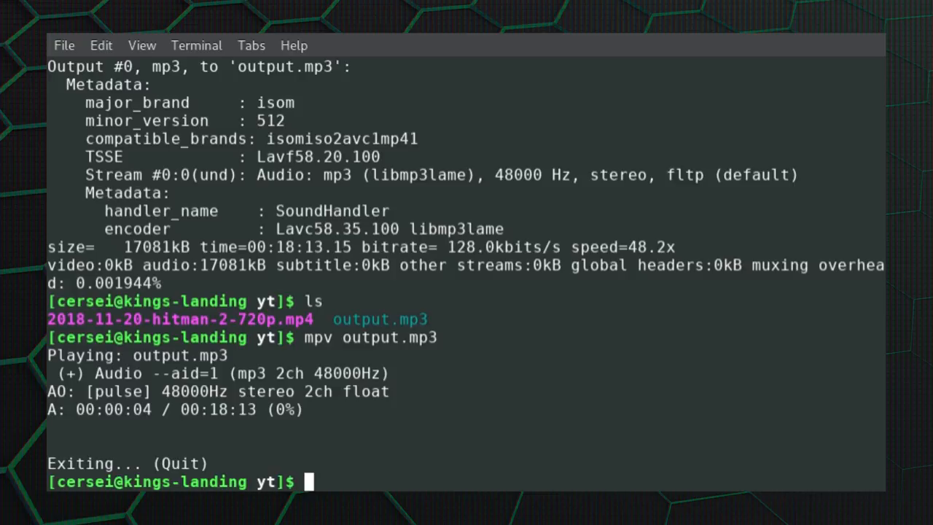
pyautogui.write('ffmp')
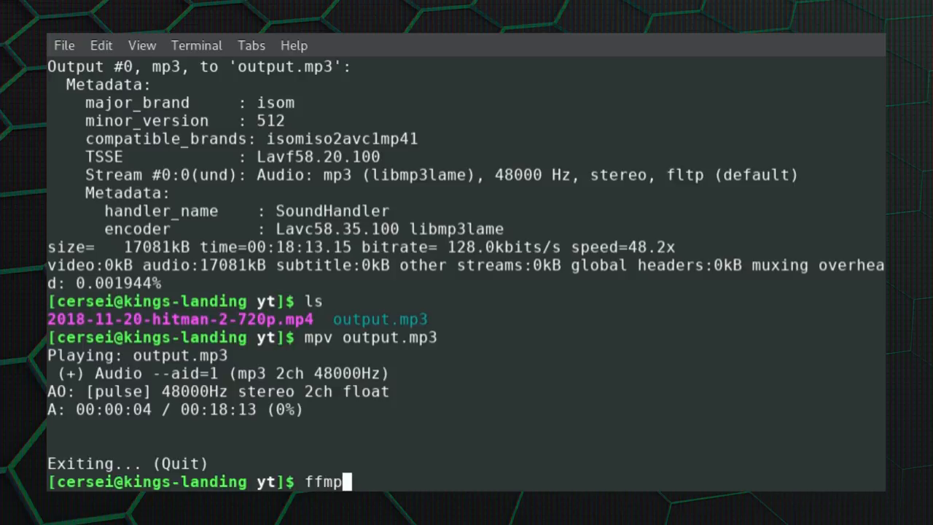
# Run ffmpeg -i 2018-11-20-hitman-2-720p.mp4 -vn output.ogg for audio-only Vorbis output.
pyautogui.write('e')
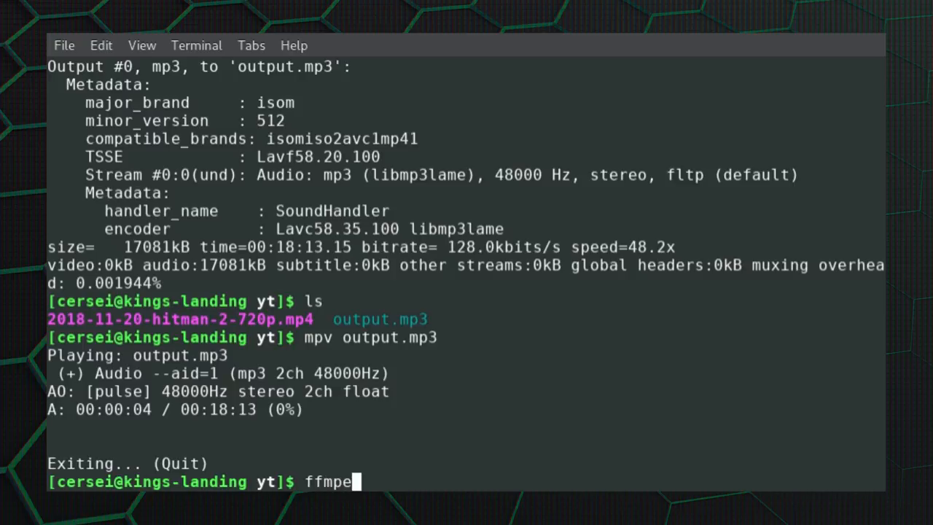
pyautogui.write('g -i')
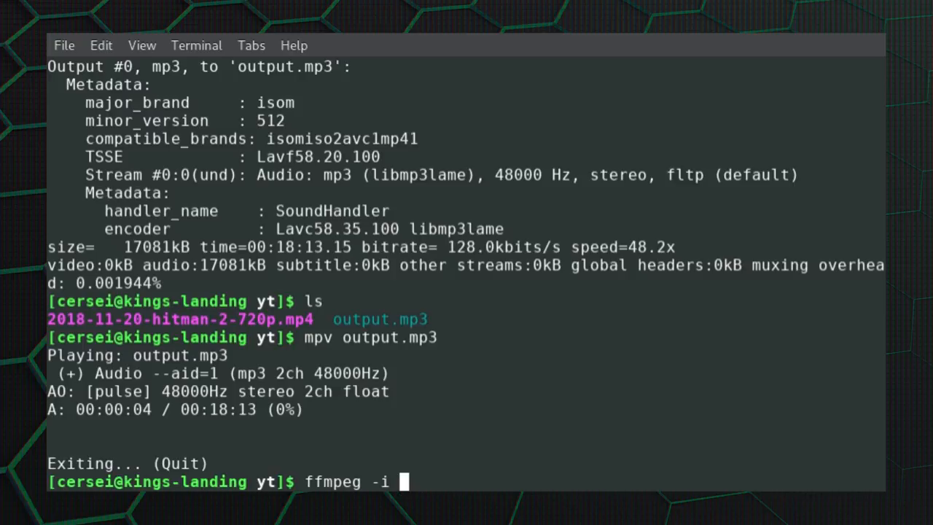
pyautogui.write('2018-11-20-hitman-2-720p.mp4')
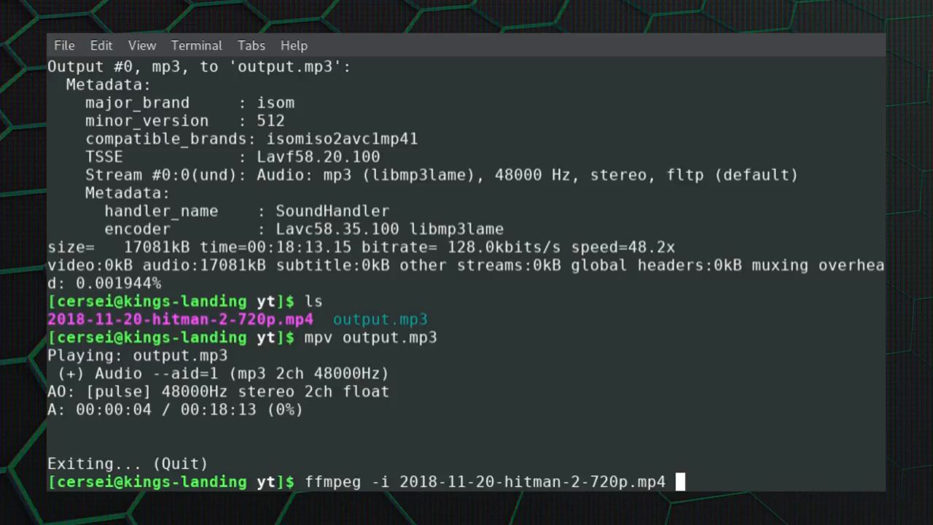
pyautogui.write('-')
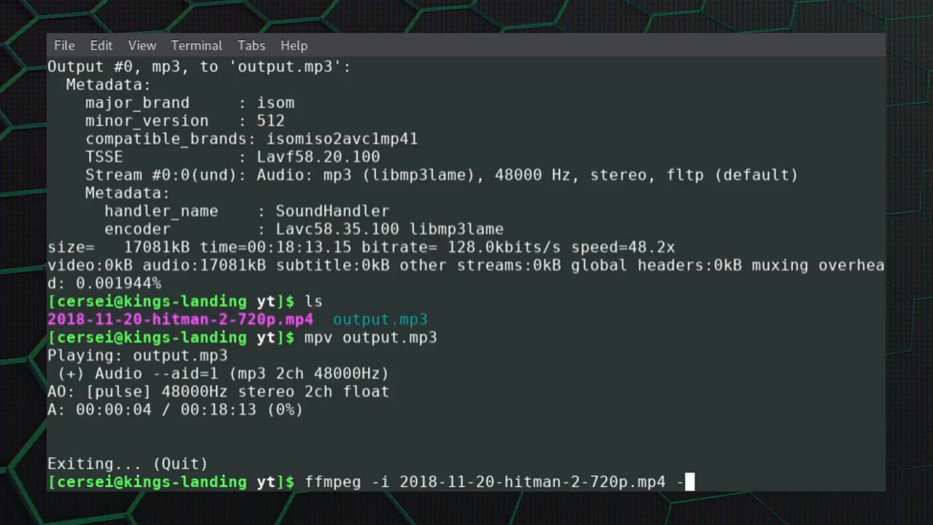
pyautogui.write('vn')
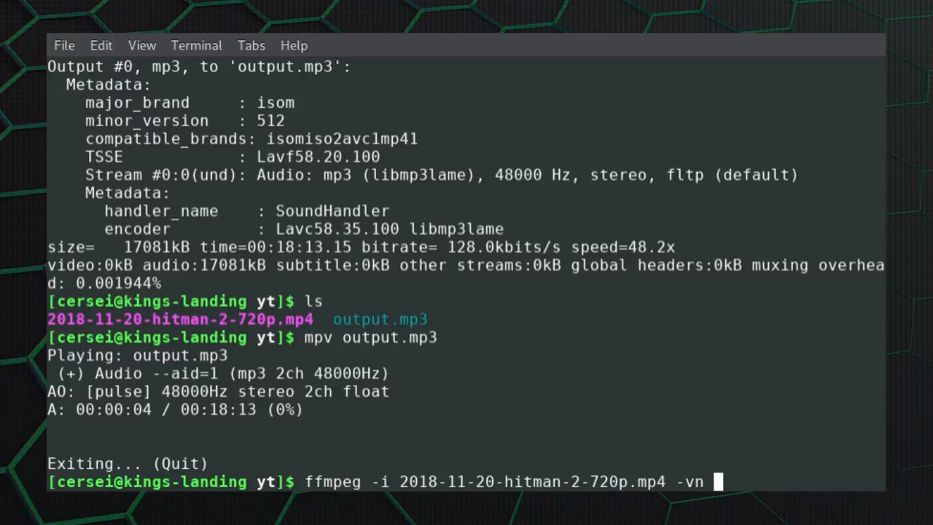
pyautogui.write('output.o')
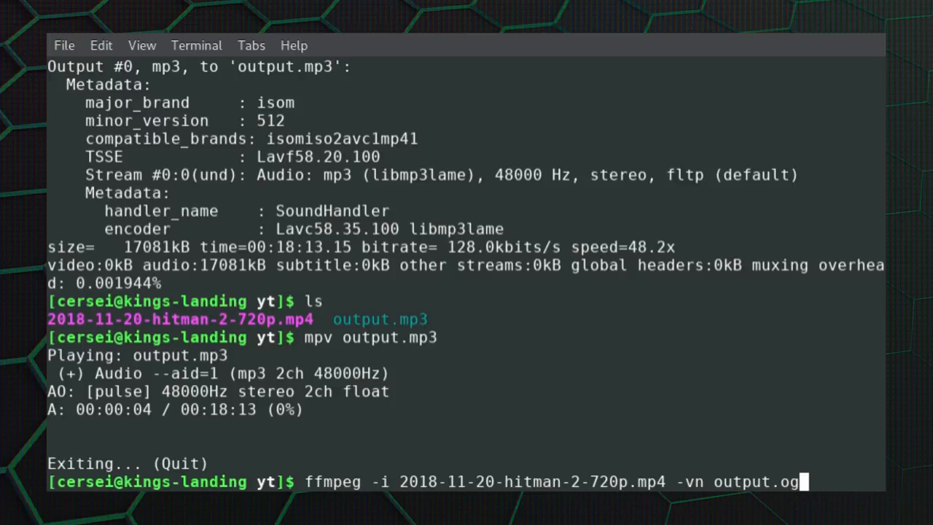
pyautogui.write('g')
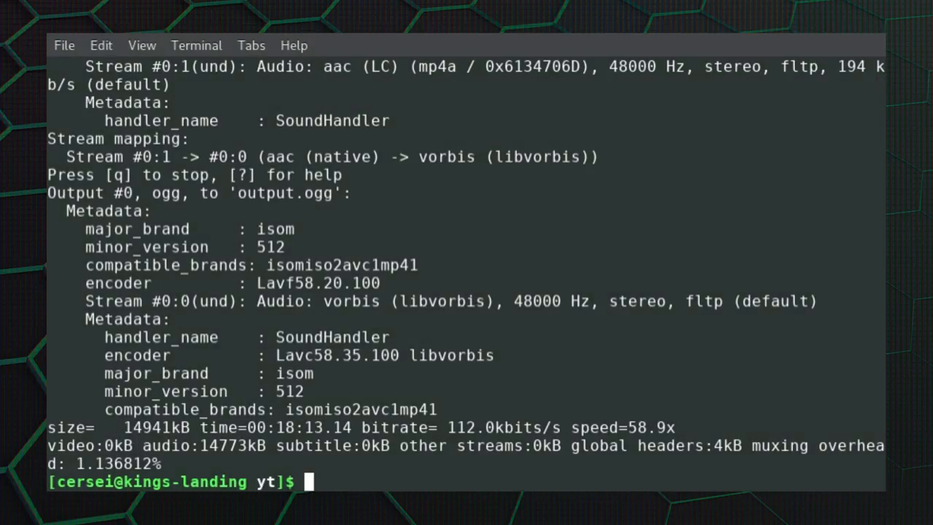
# List output.mp3 and output.ogg beside the video, and begin an mpv output. playback command.
pyautogui.write('ls')
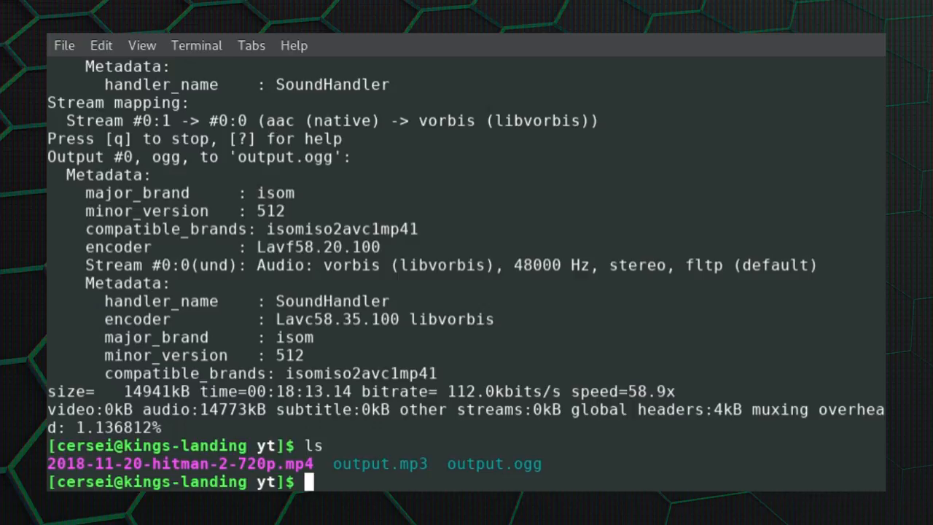
pyautogui.write('mpv o')
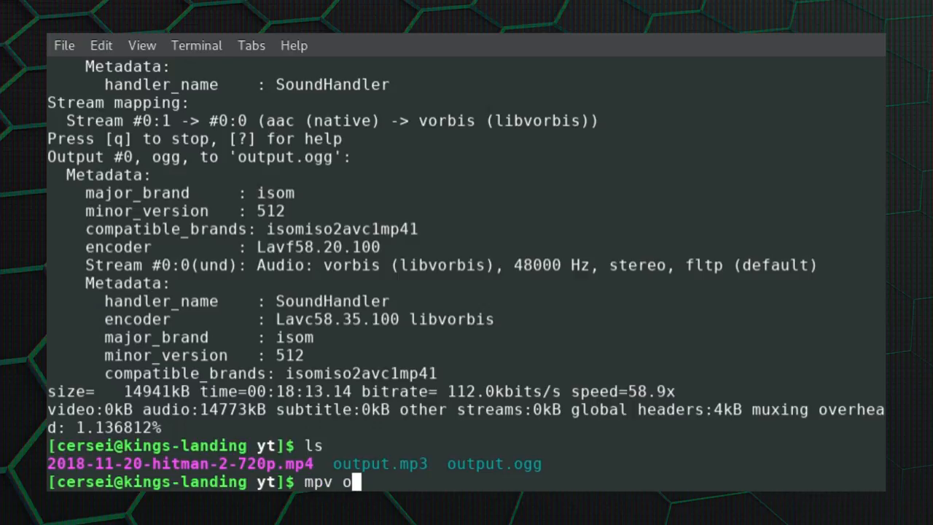
pyautogui.write('utput.')
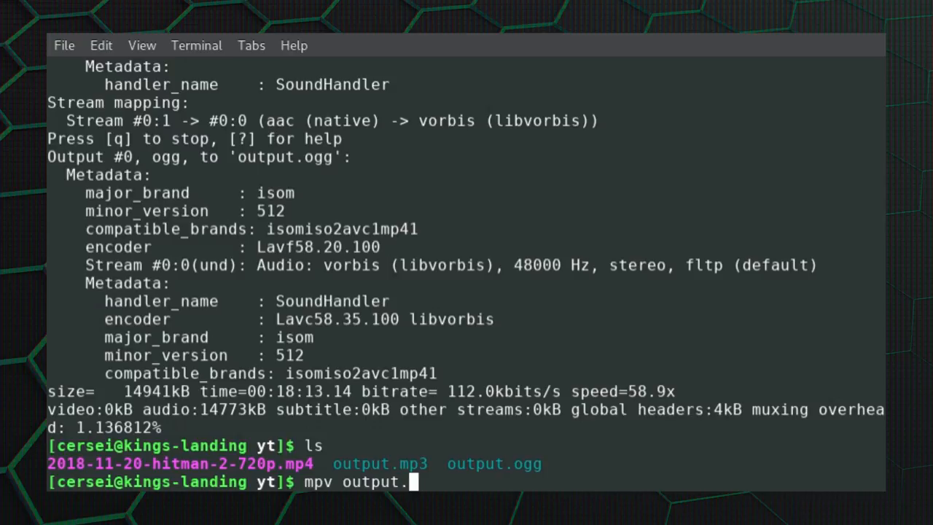